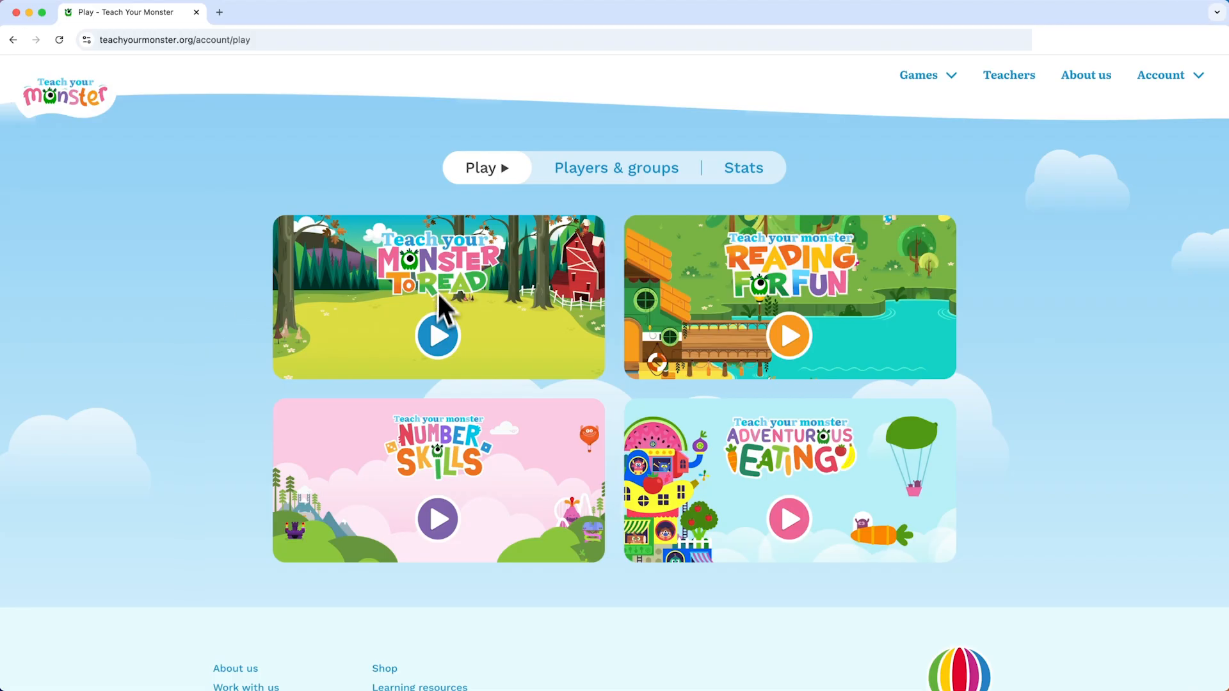
mouse_move(438, 418)
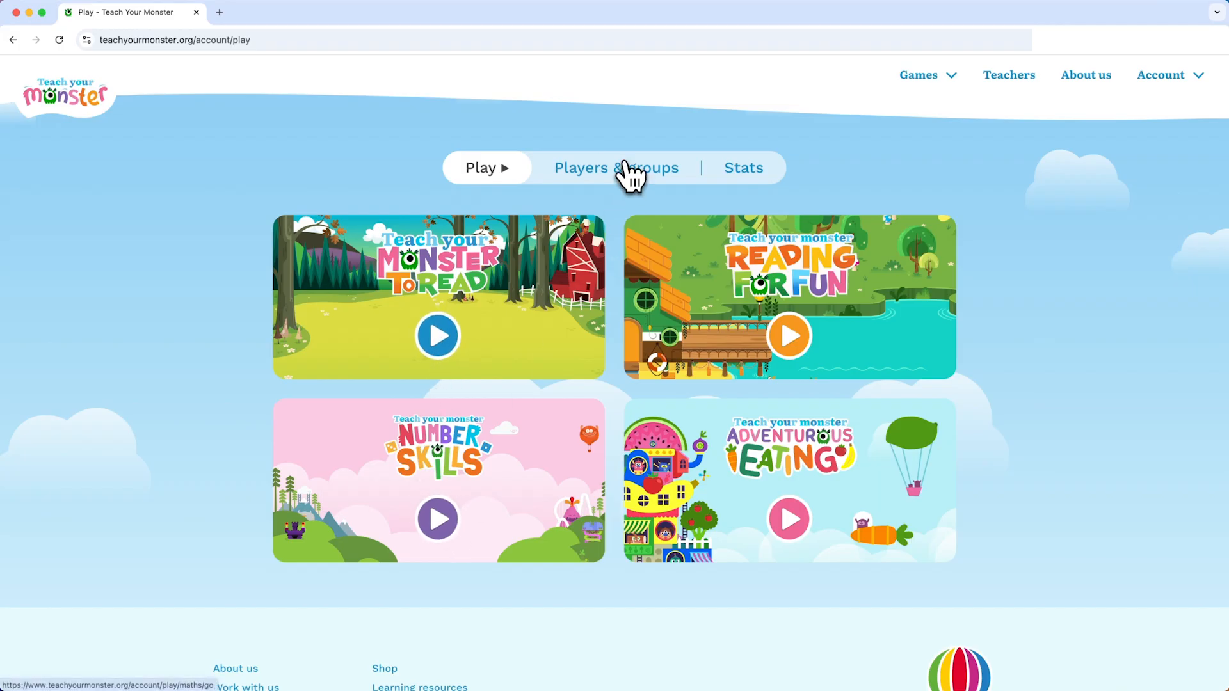
Switch from the games list to the Players & groups page
click(616, 168)
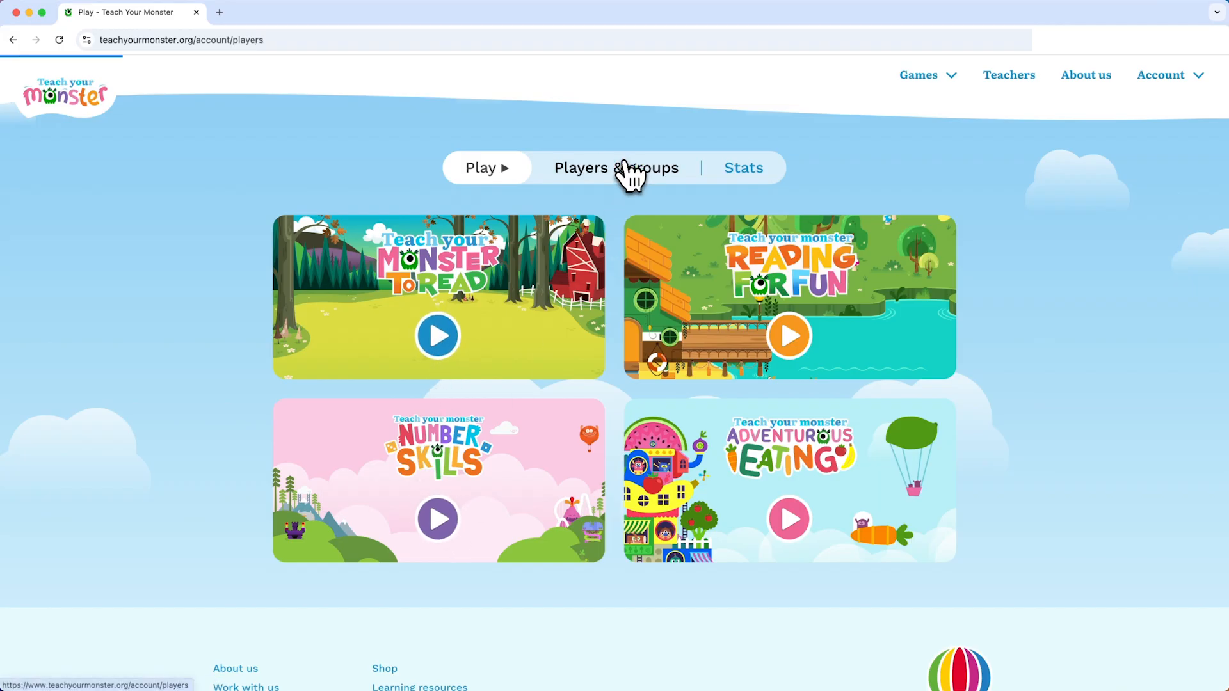
click(615, 168)
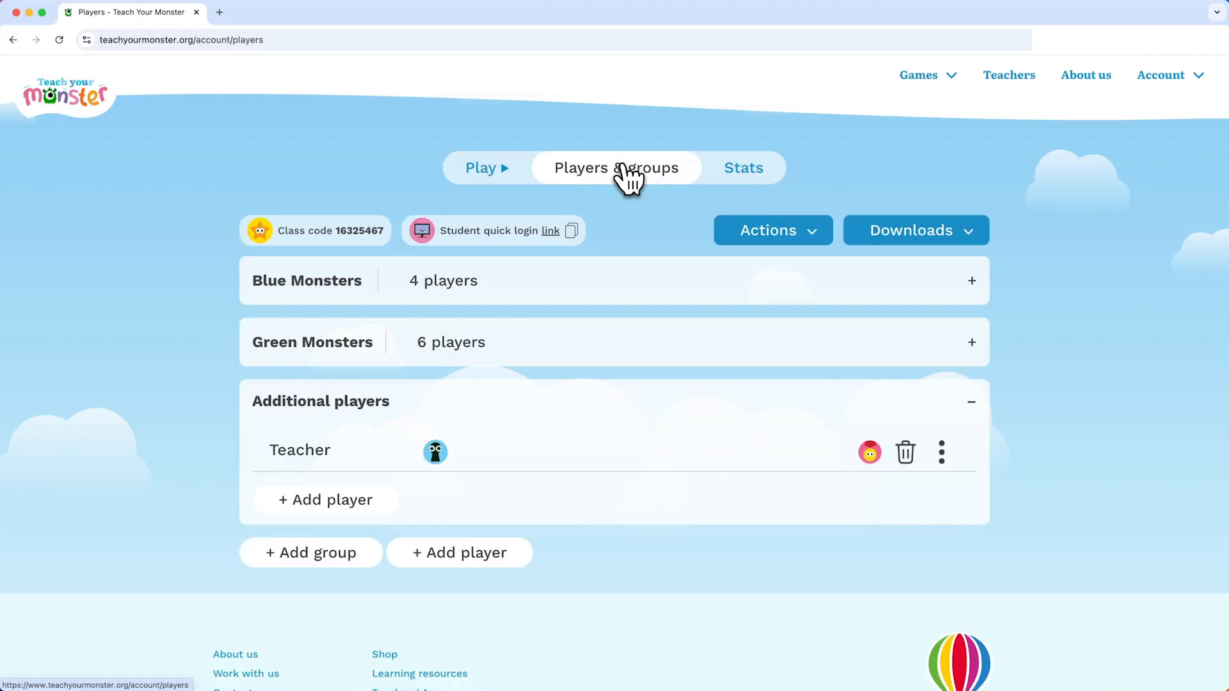
click(772, 230)
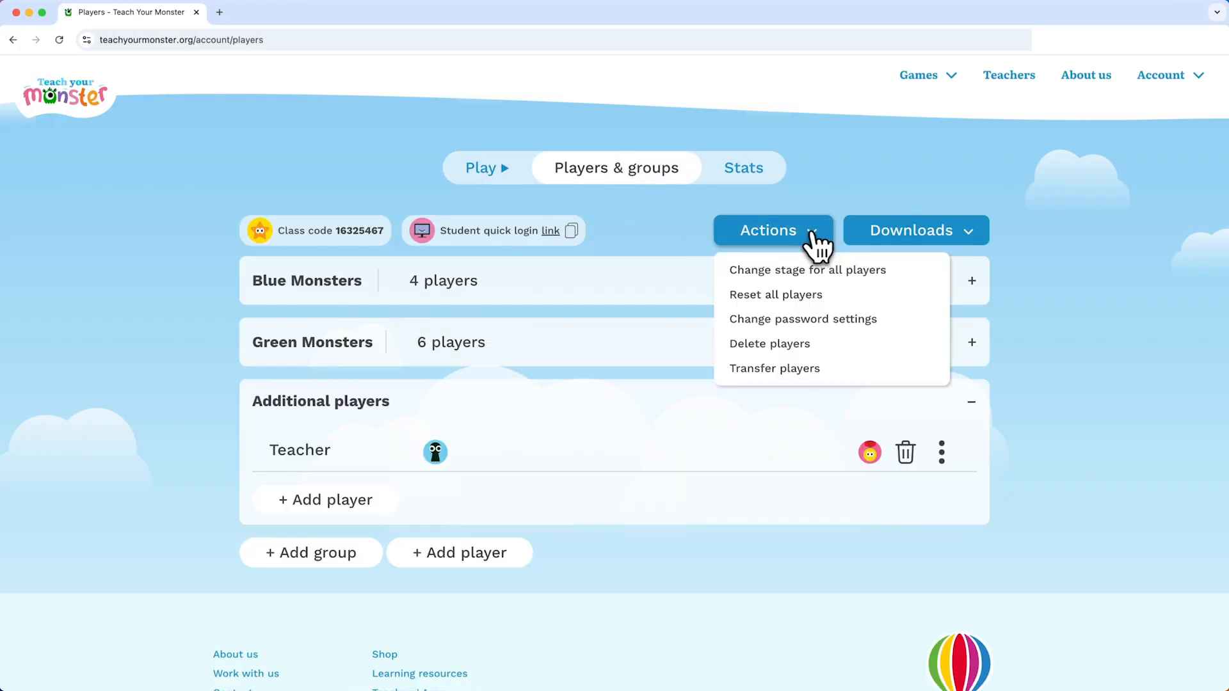
mouse_move(807, 270)
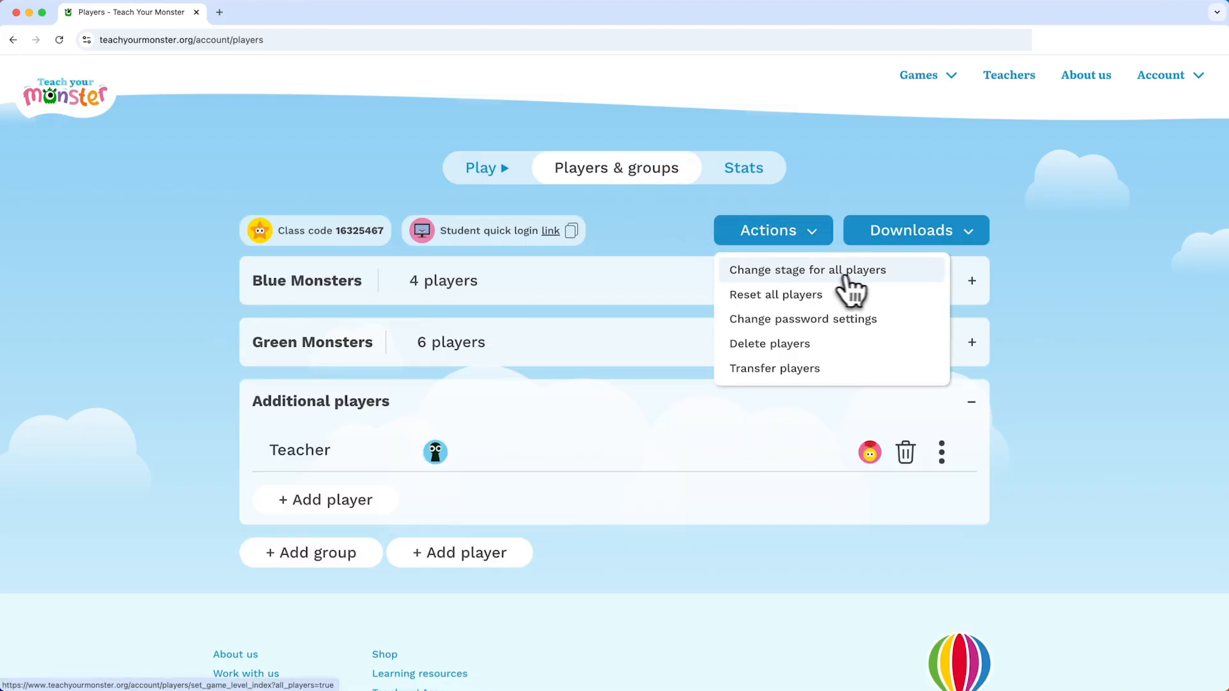
mouse_move(978, 284)
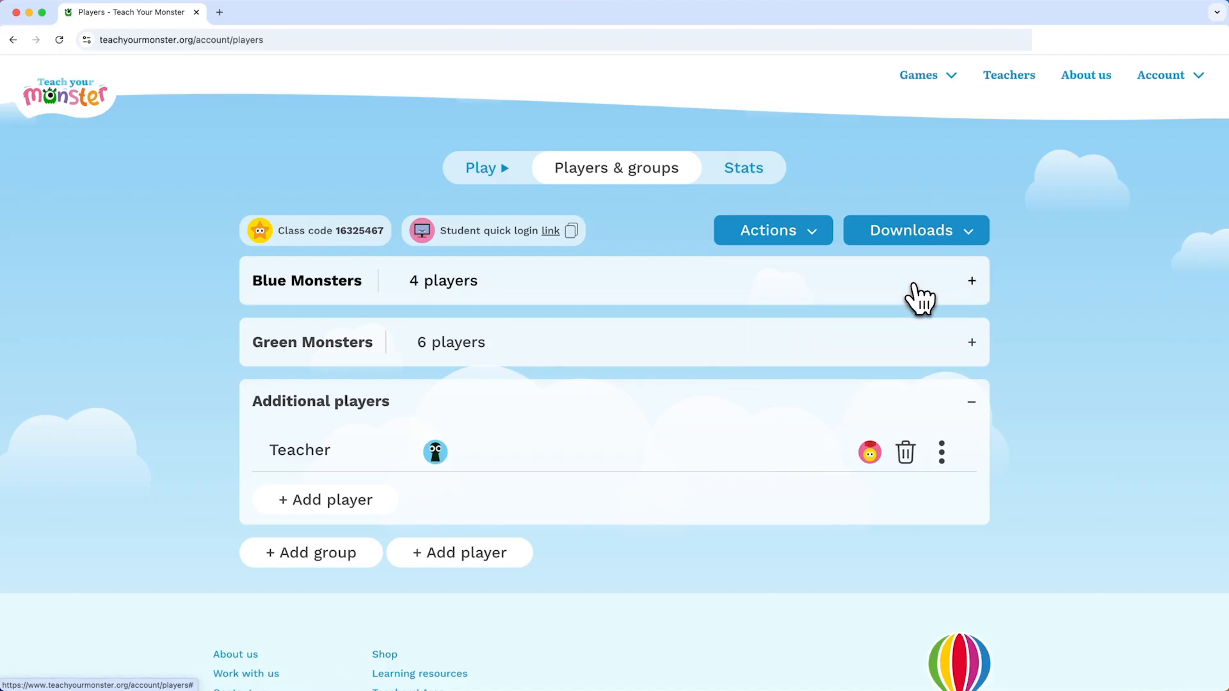
Expand Blue Monsters and choose Change game stage from Log's options menu
click(971, 280)
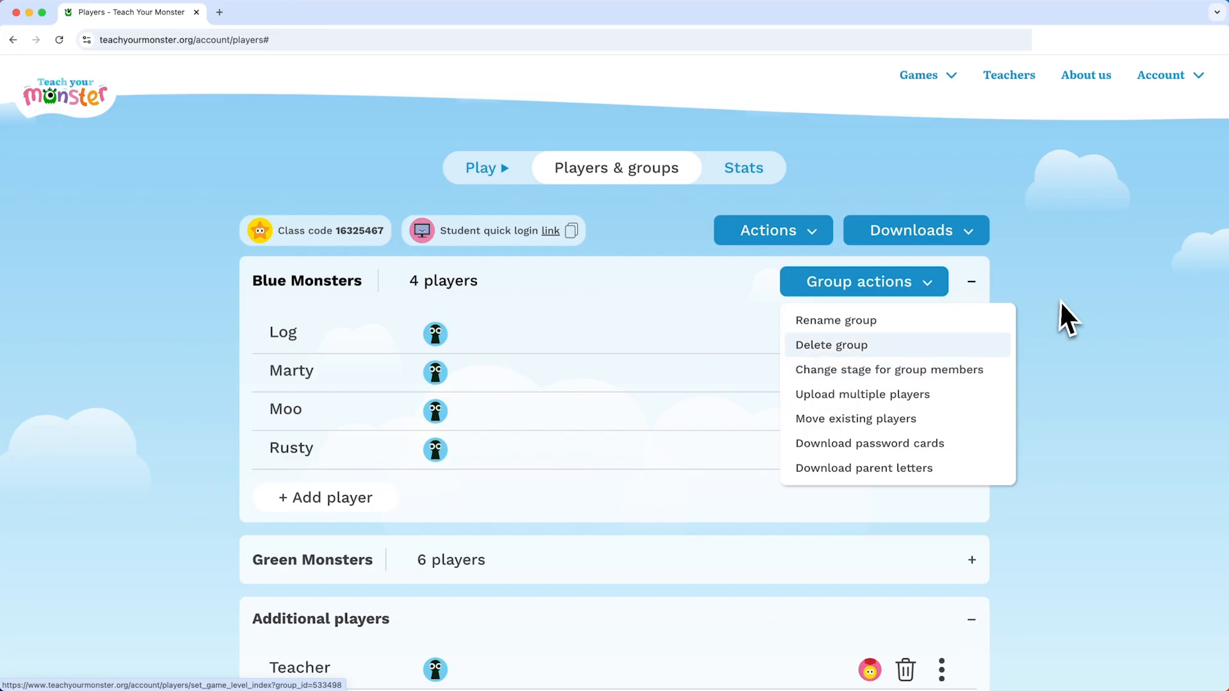
click(942, 334)
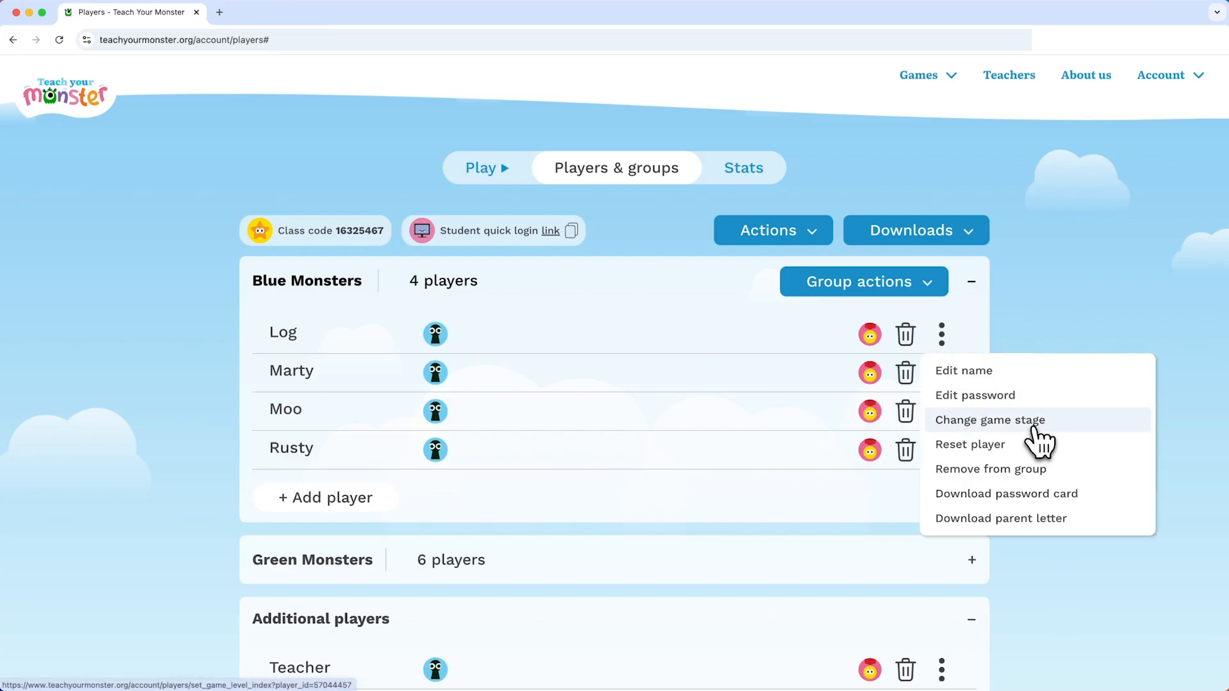
click(988, 420)
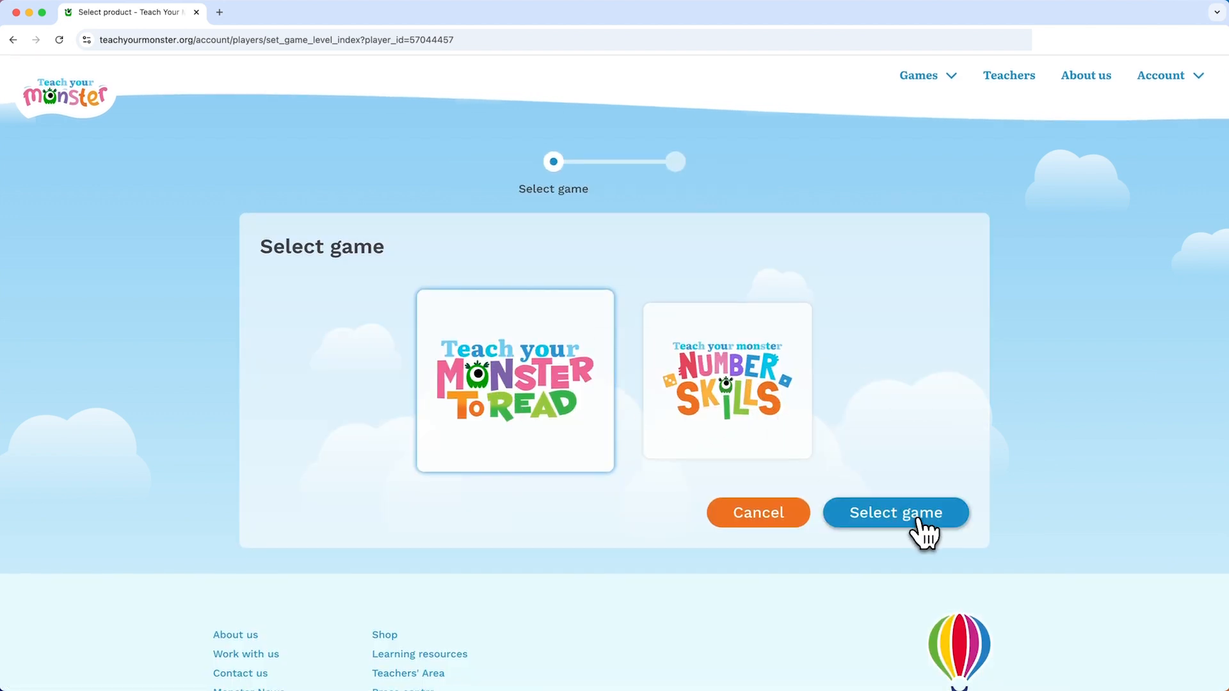
Select Number Skills, read more on Confident and set this stage, opening the confirmation
click(895, 513)
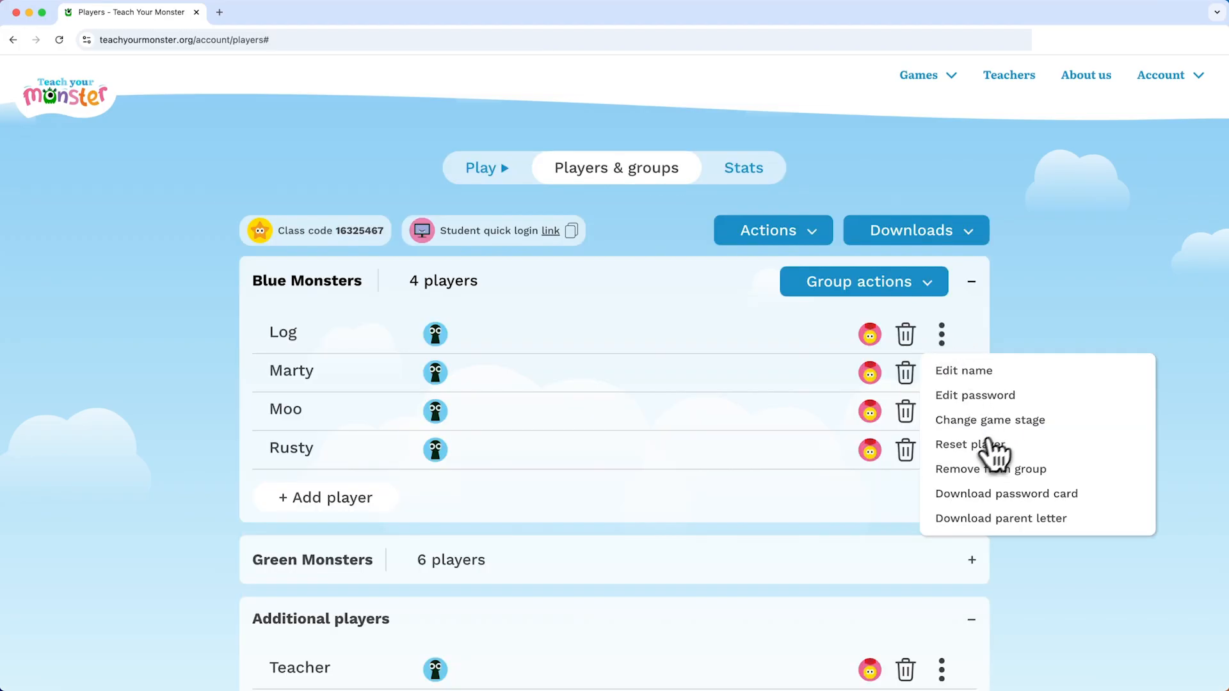
click(989, 420)
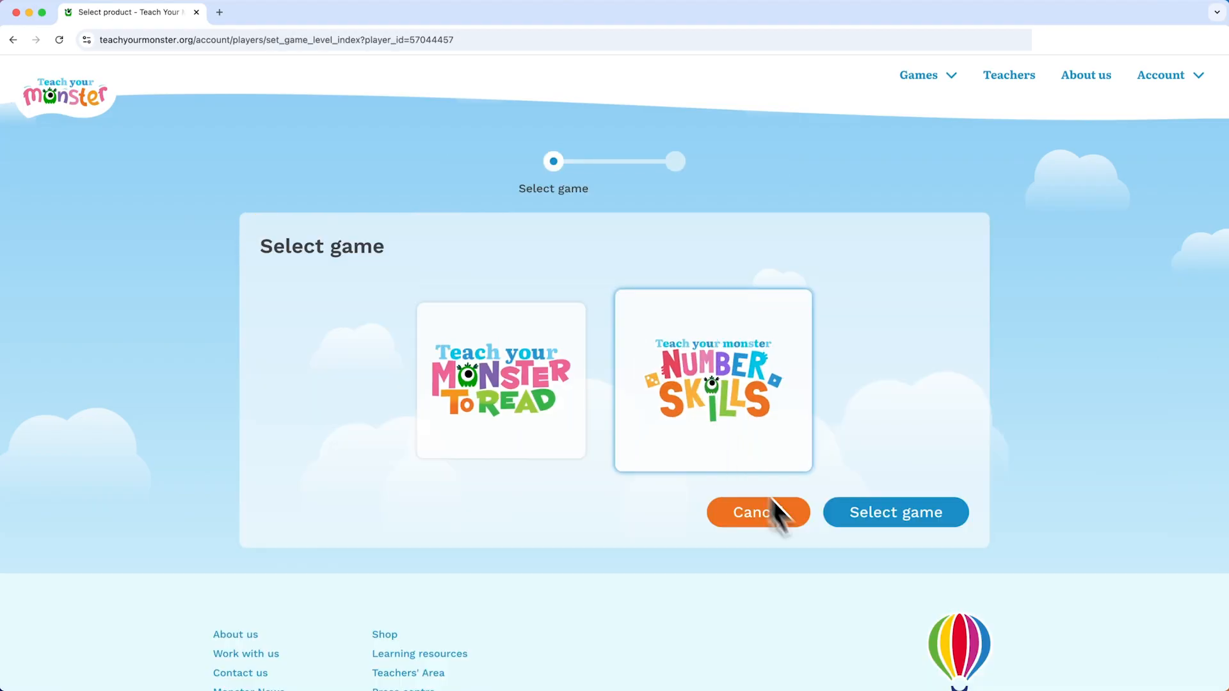
click(895, 512)
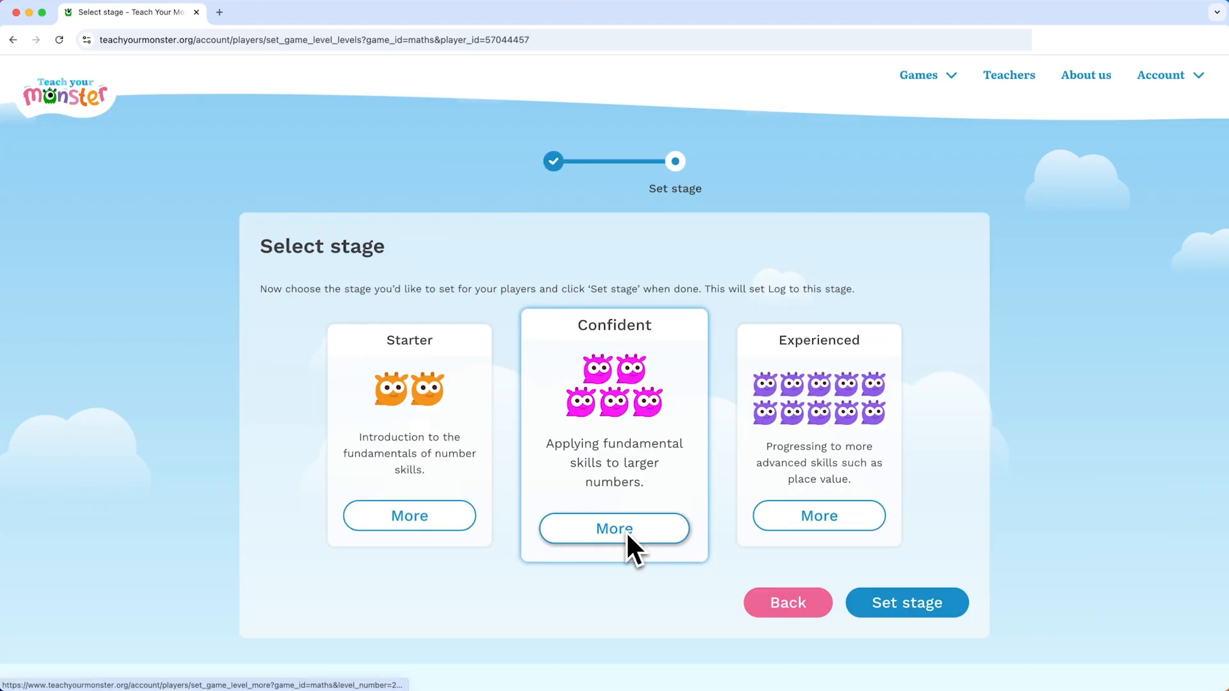
click(614, 527)
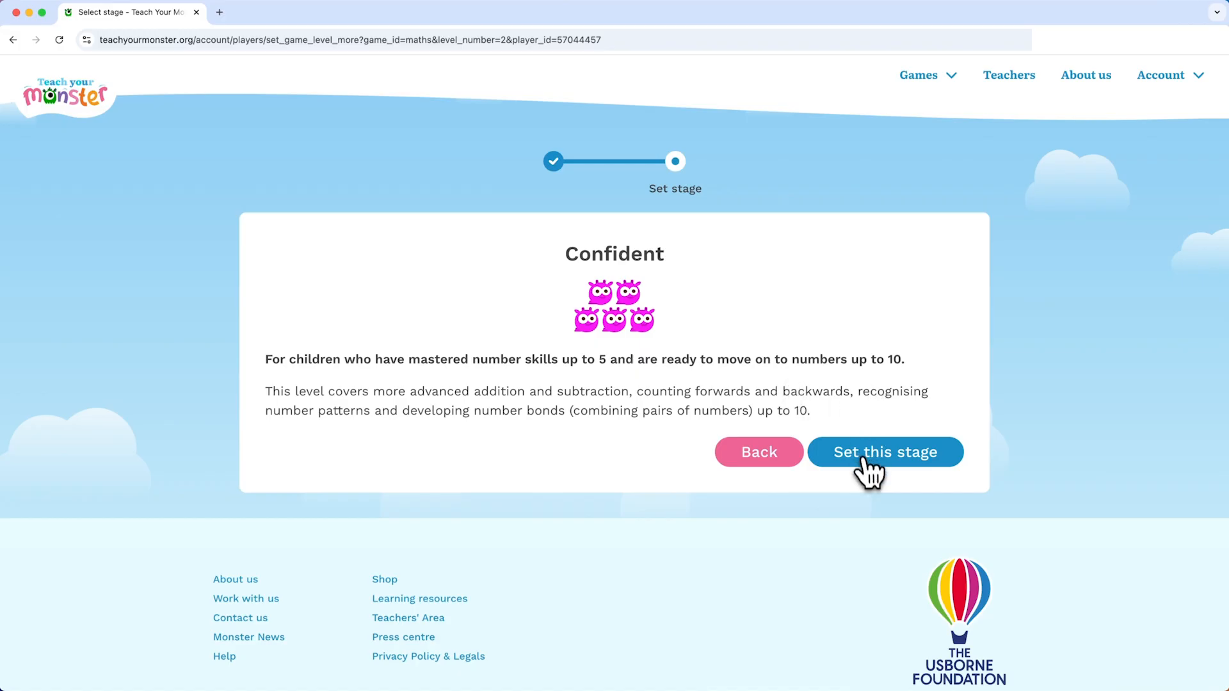
click(884, 452)
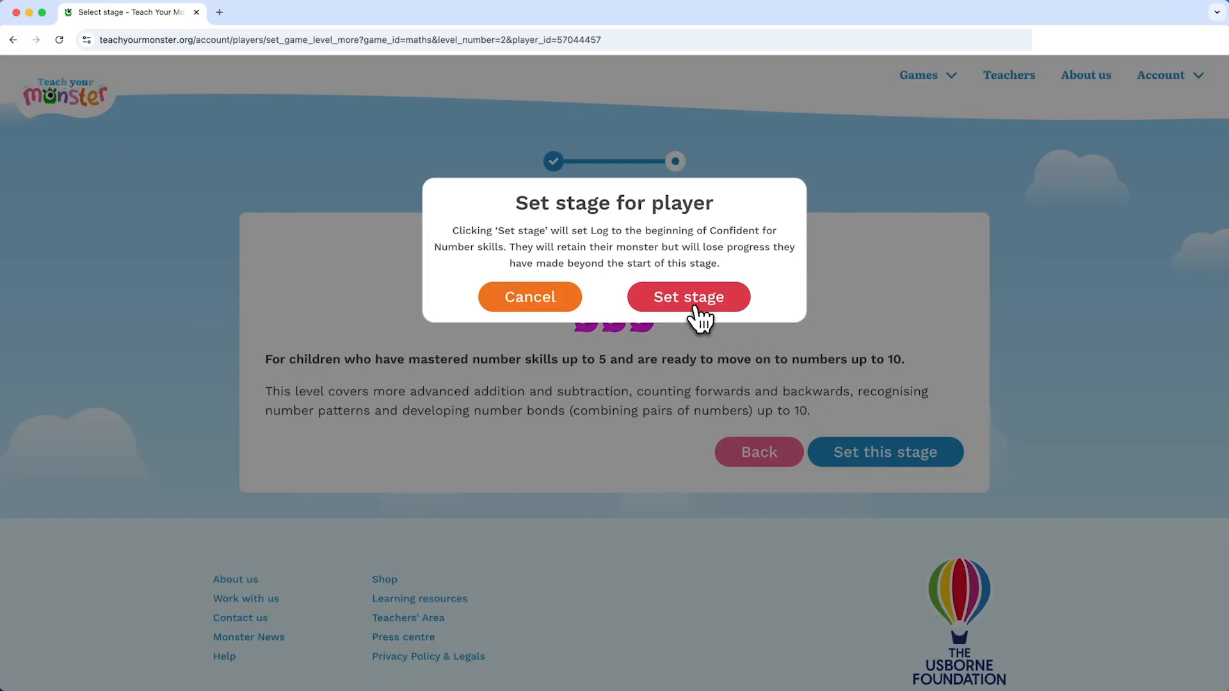